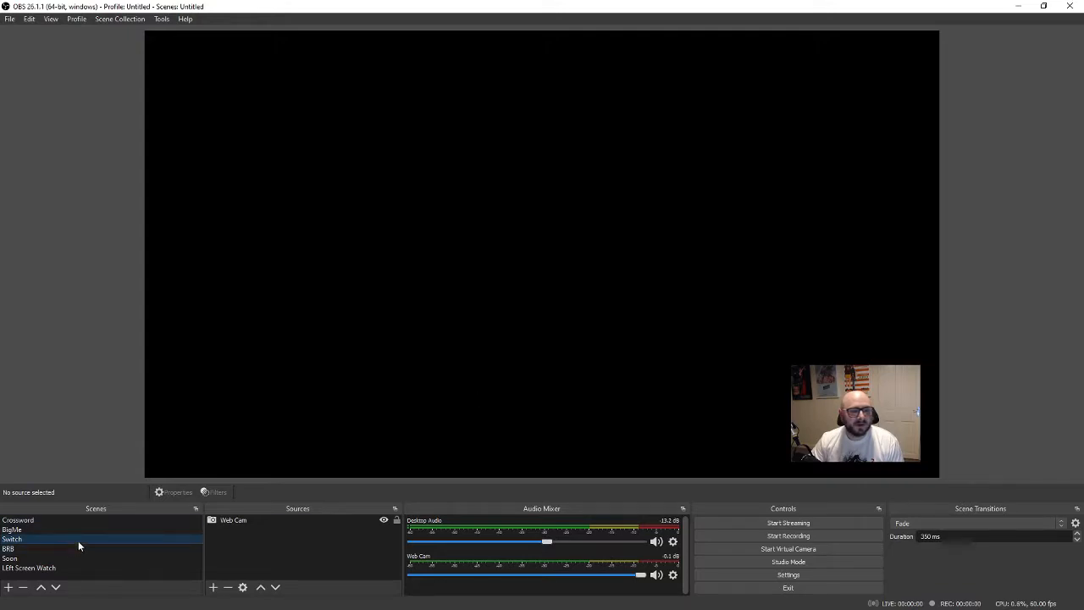
pyautogui.moveTo(752, 176)
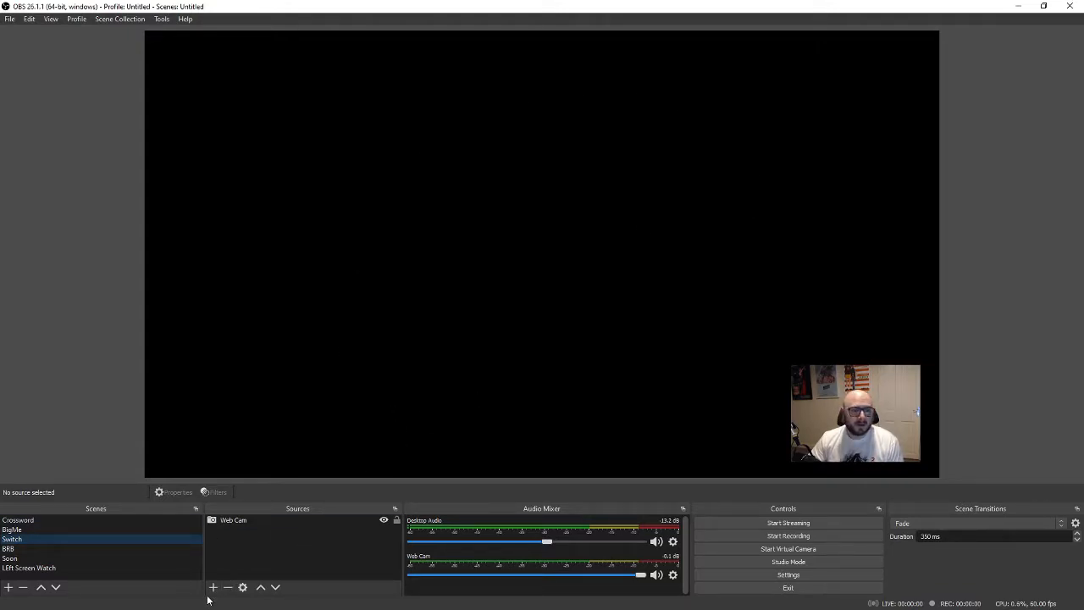
# Add a Video Capture Device source and name it 'Switch Capture'
pyautogui.click(214, 585)
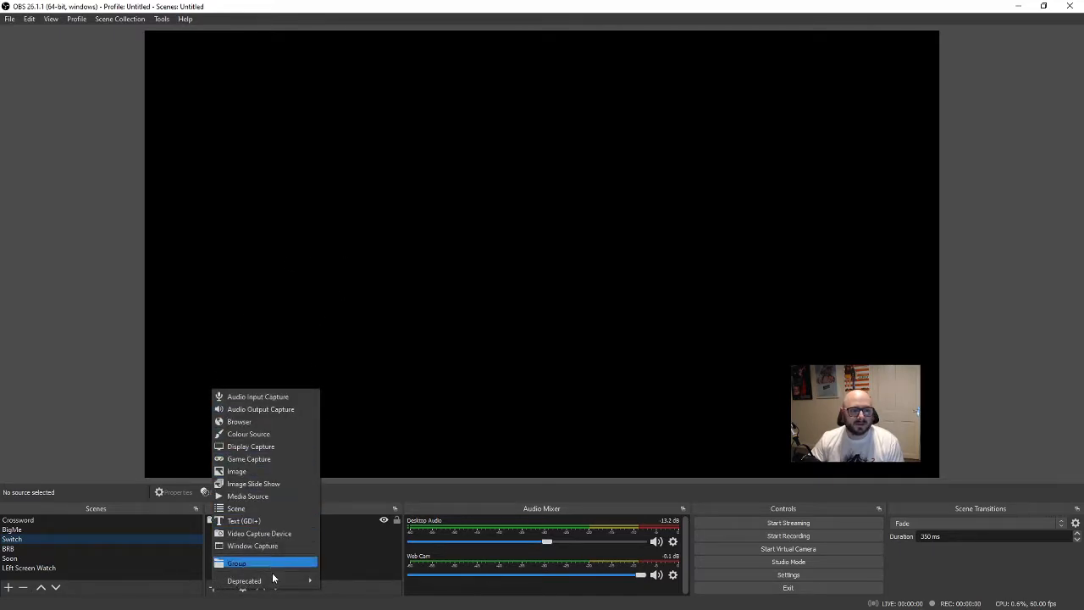
pyautogui.moveTo(258, 532)
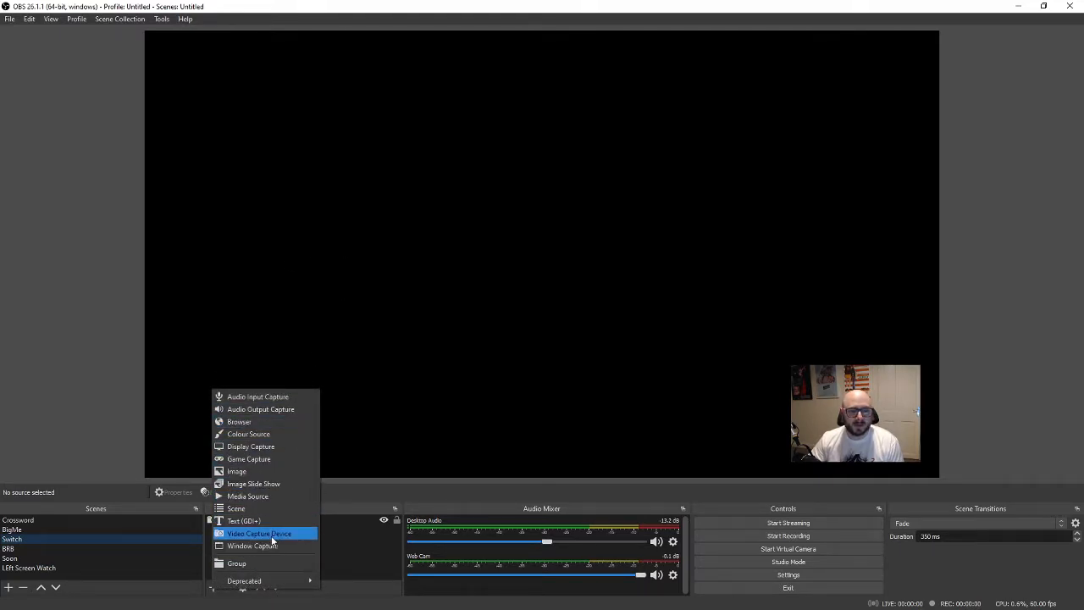
pyautogui.click(258, 532)
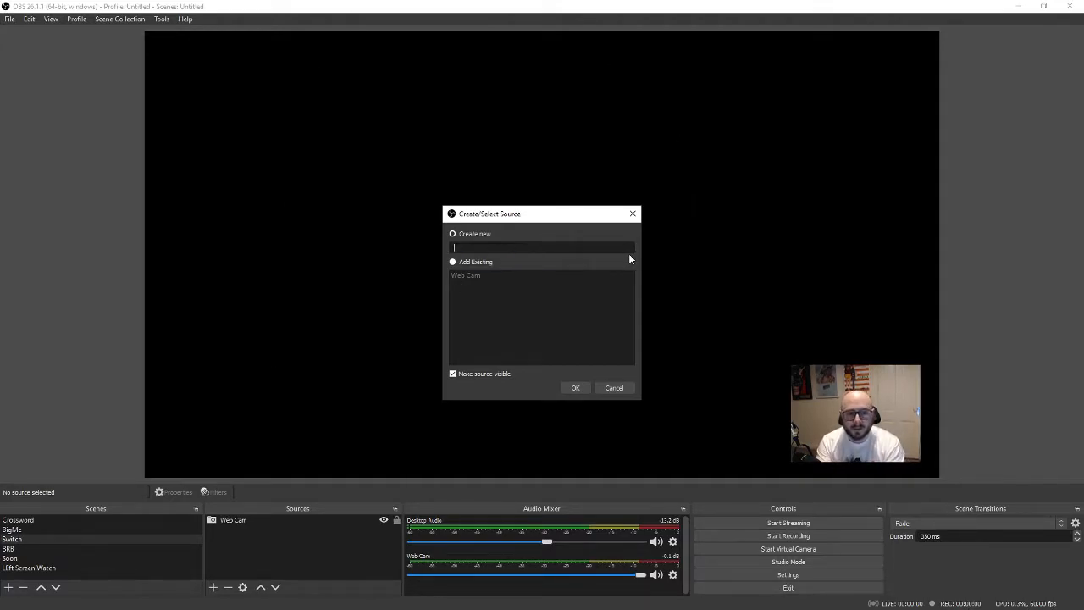
pyautogui.write('Switch')
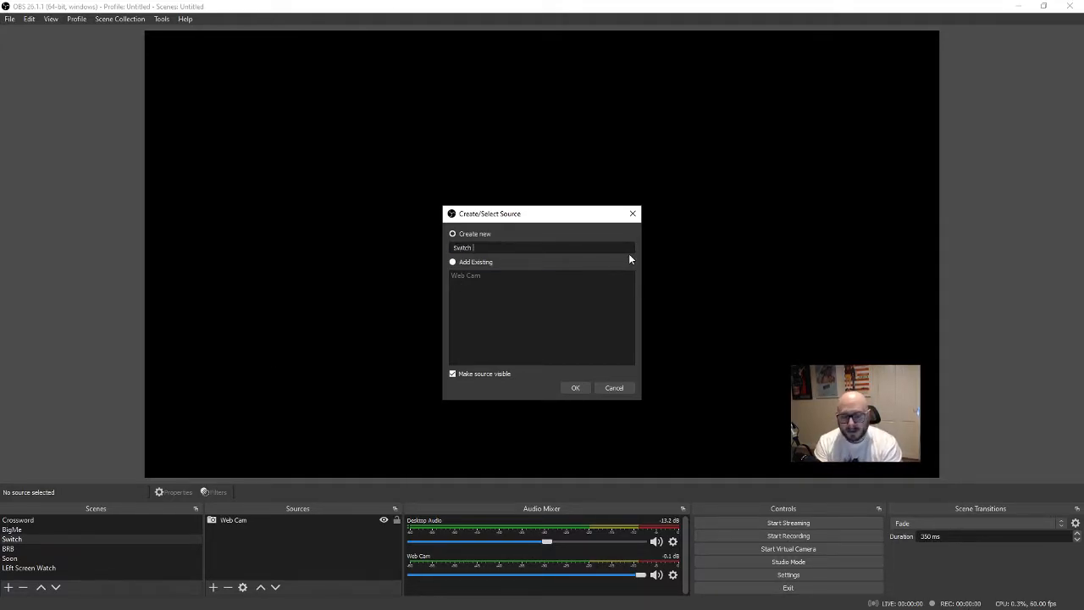
pyautogui.write('Capture')
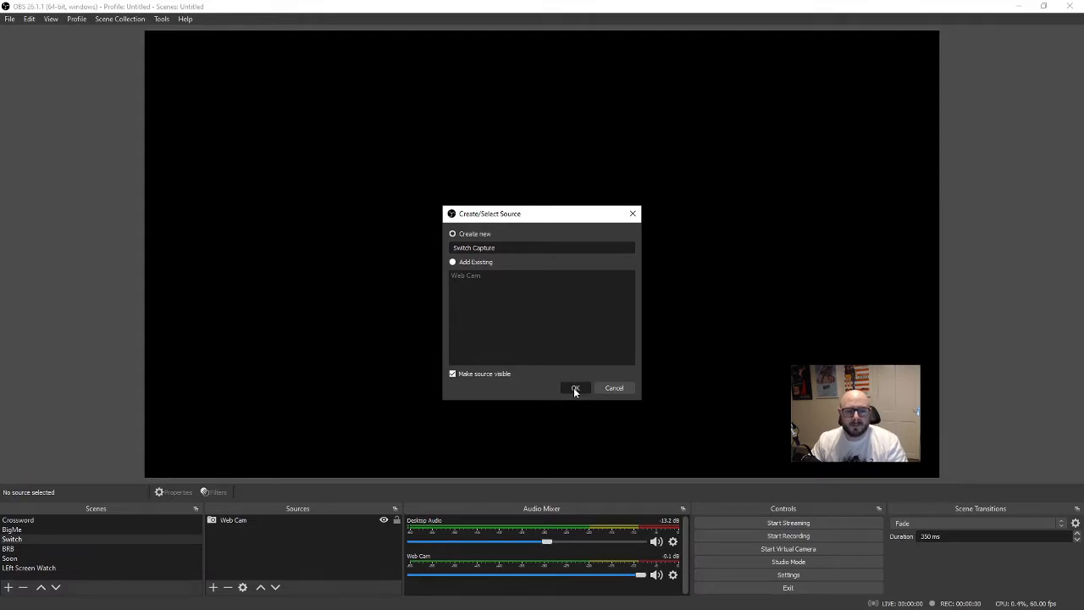
# Confirm the Switch Capture source and choose the capture card as its device
pyautogui.click(576, 388)
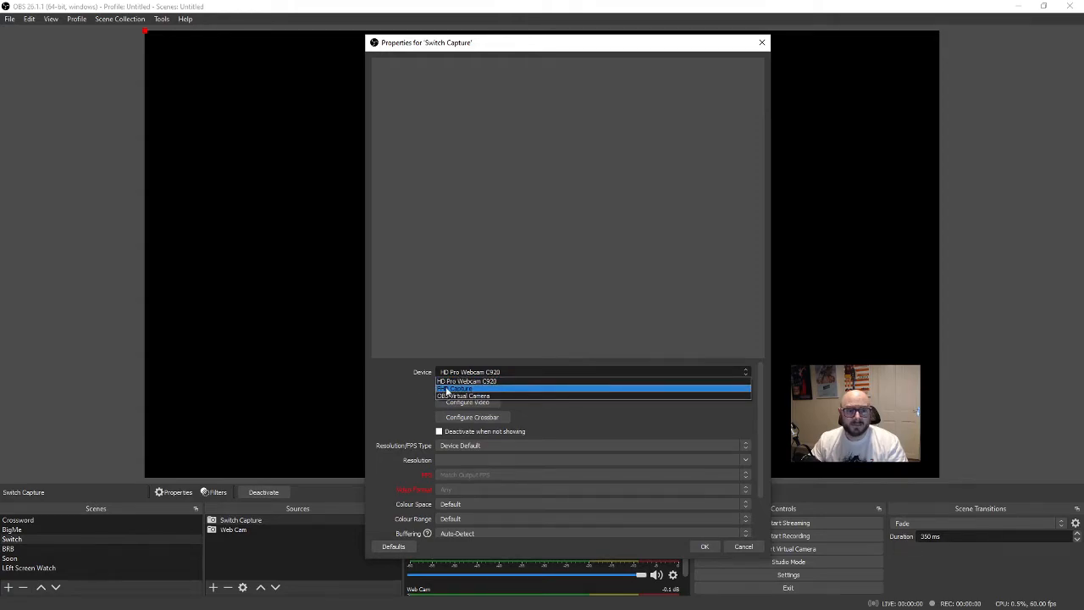
pyautogui.click(461, 388)
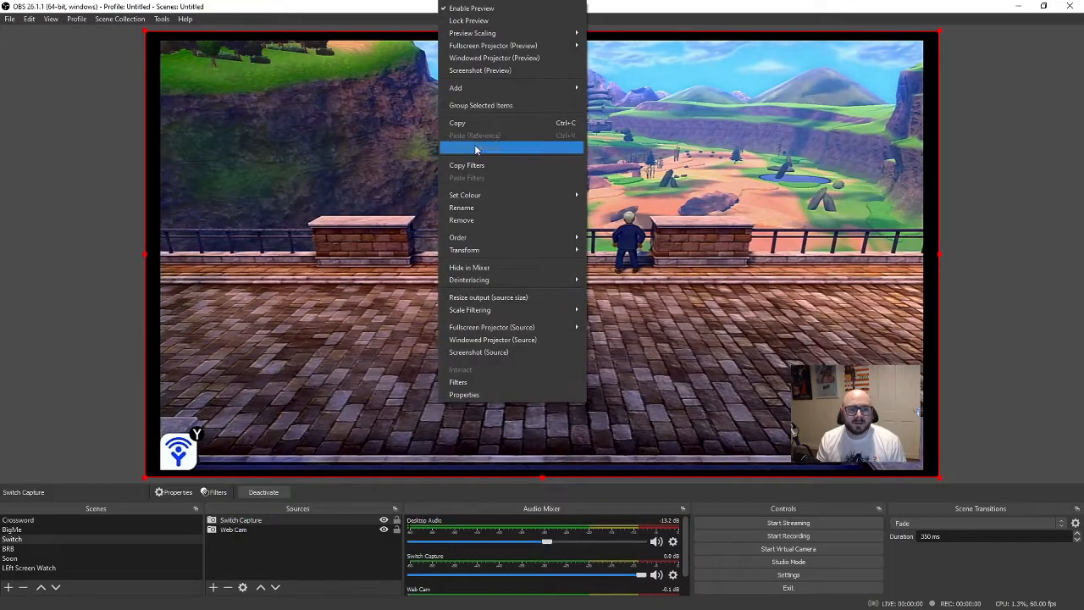
# Enable Use custom audio device in Switch Capture's properties and pick the capture audio device
pyautogui.click(464, 395)
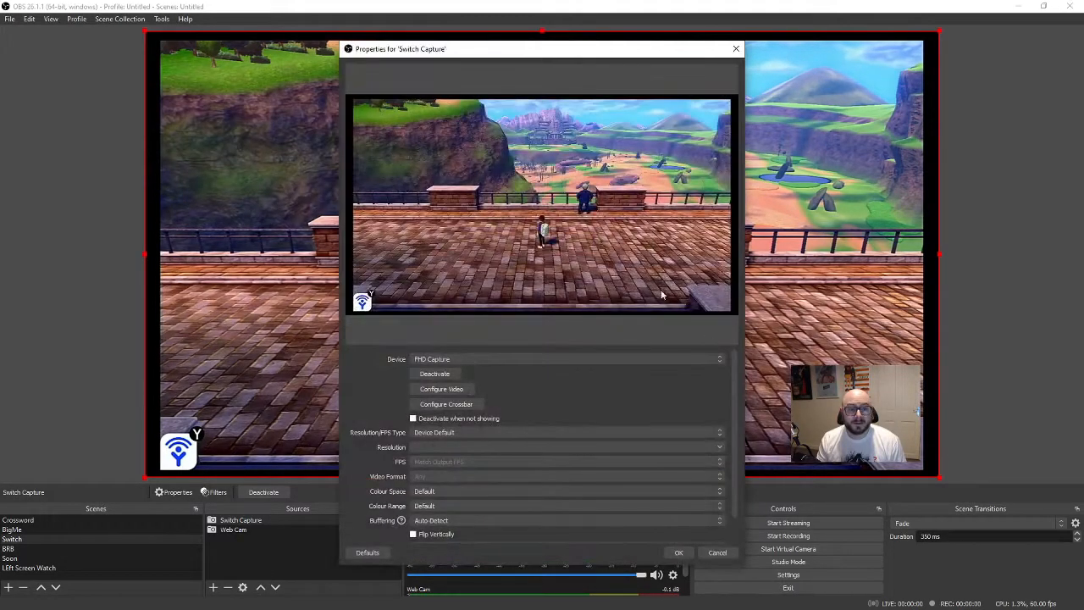
pyautogui.scroll(-3)
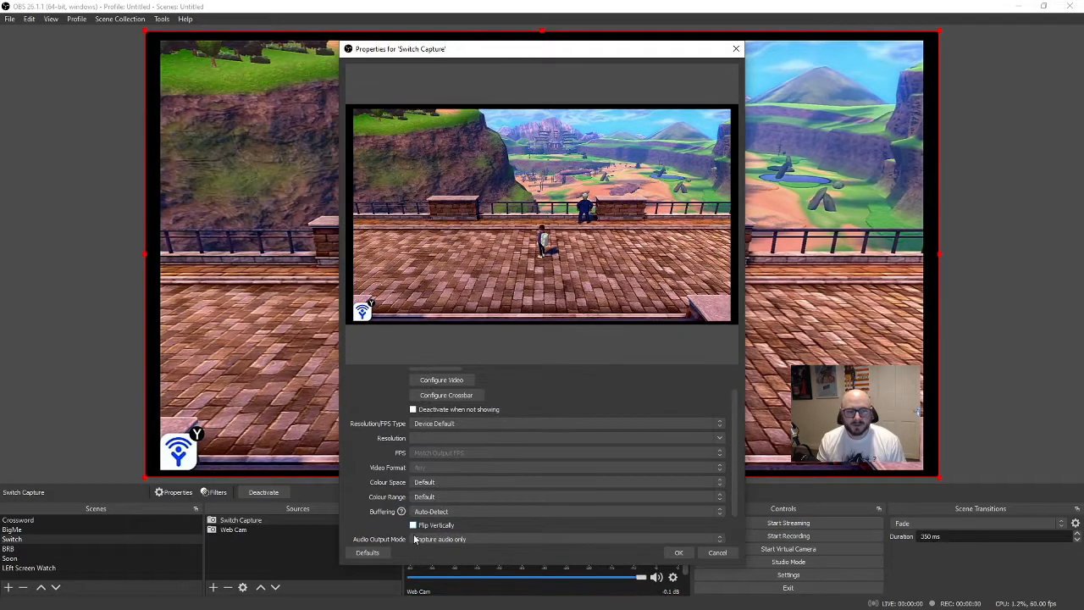
pyautogui.click(413, 518)
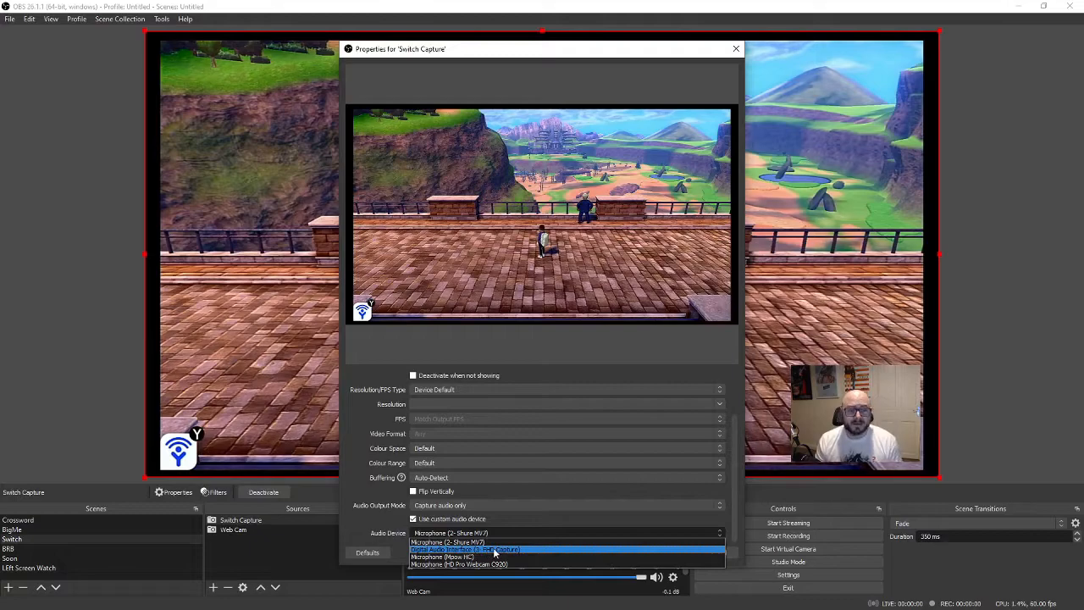
pyautogui.click(464, 549)
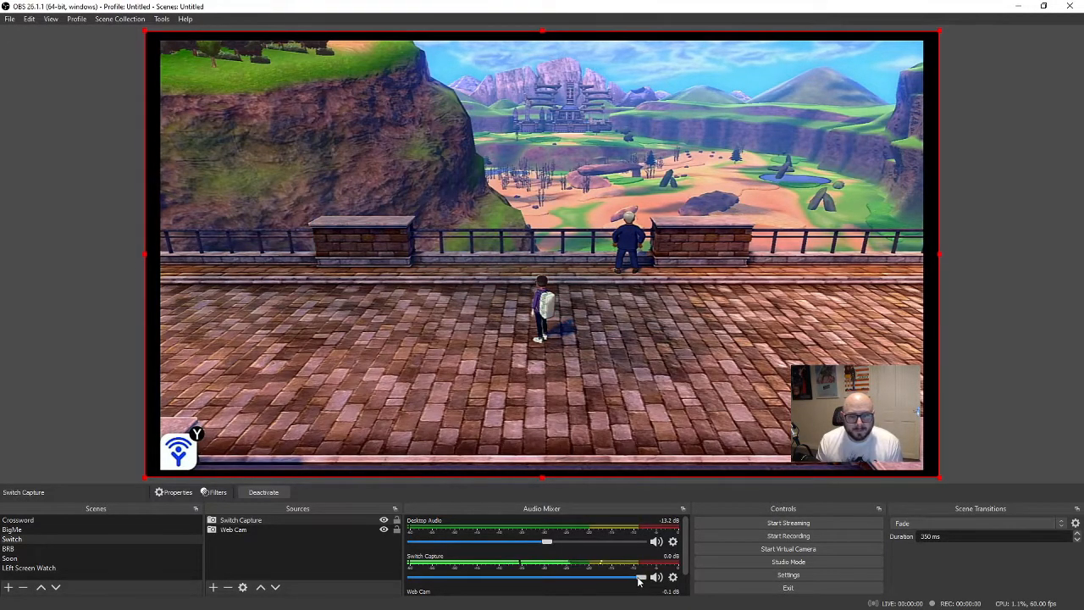
# Lower the Switch Capture volume slider in the Audio Mixer
pyautogui.moveTo(640, 577); pyautogui.dragTo(511, 577)
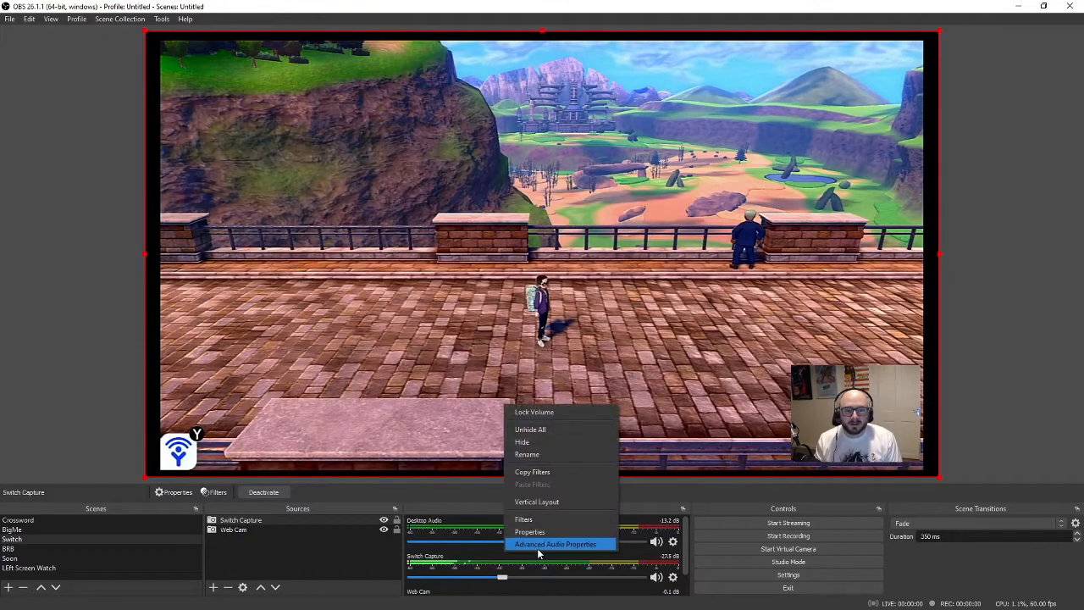
# Set Switch Capture's Audio Monitoring to Monitor and Output in Advanced Audio Properties
pyautogui.click(556, 544)
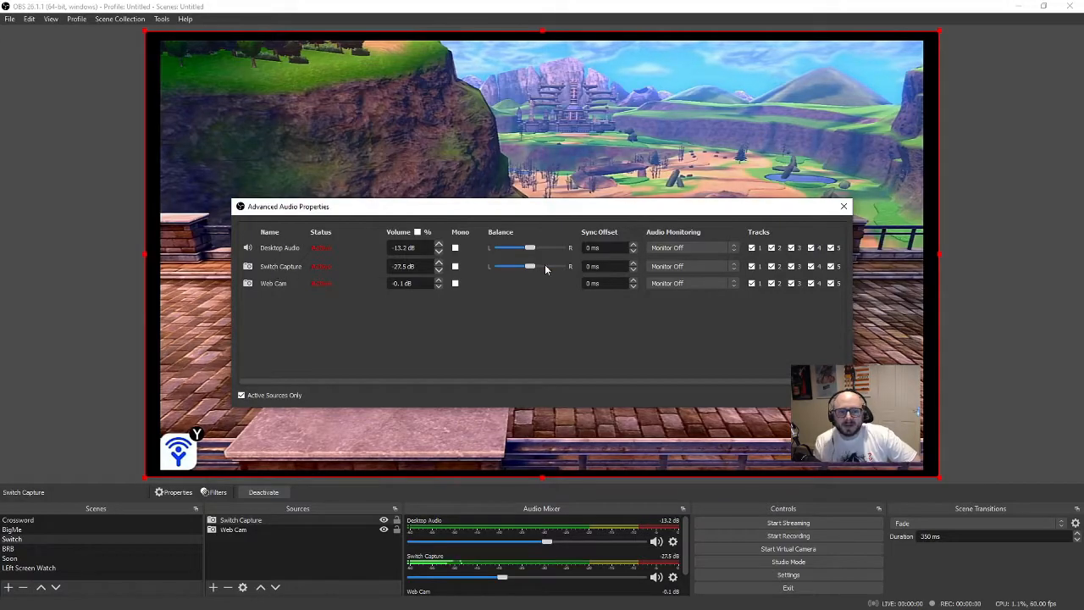
pyautogui.click(691, 283)
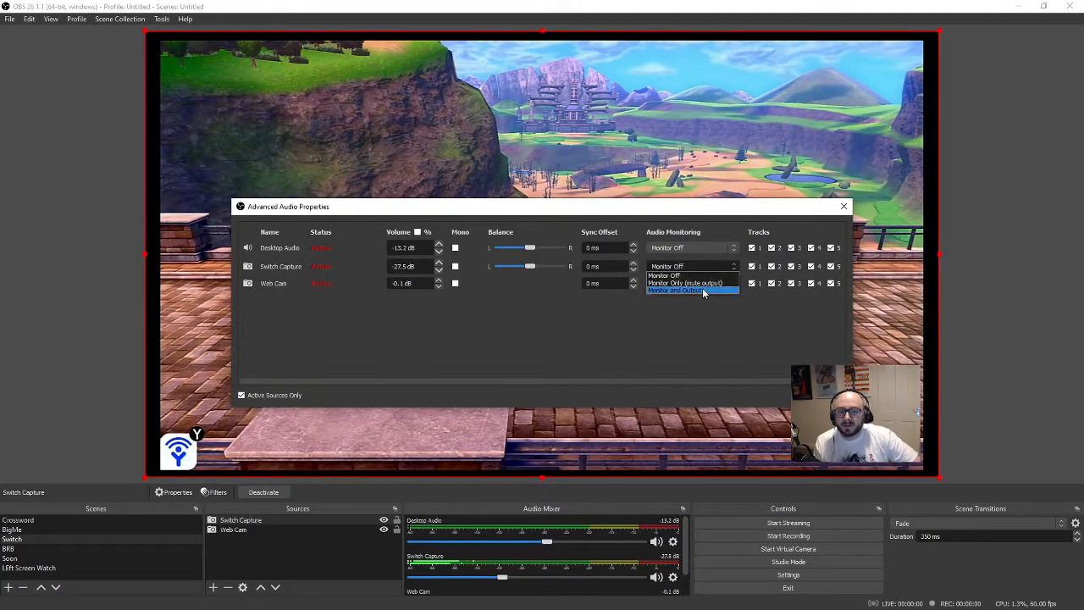
pyautogui.click(678, 290)
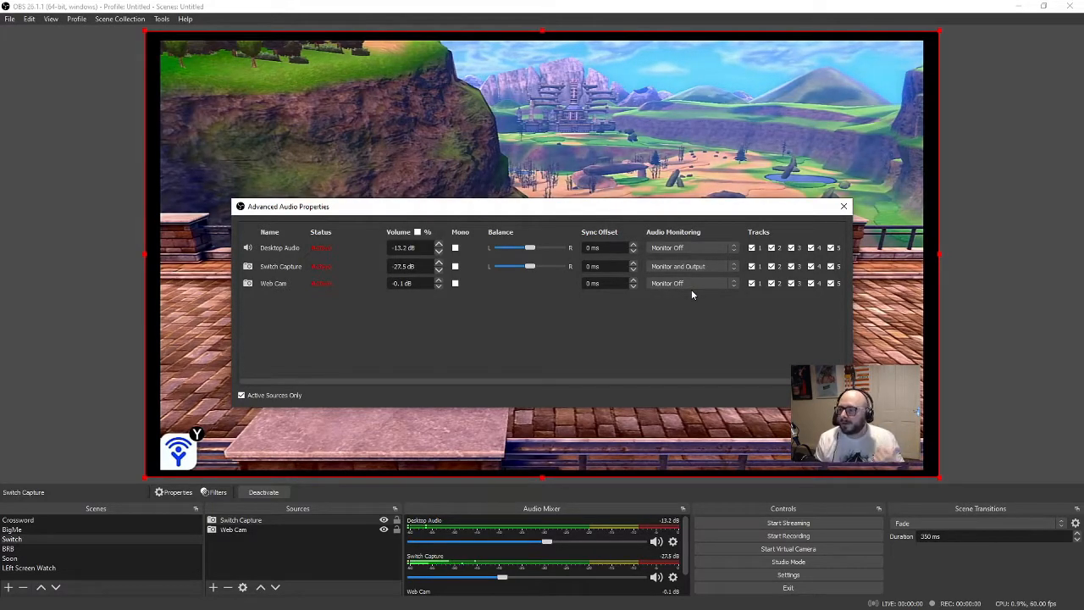
pyautogui.moveTo(806, 359)
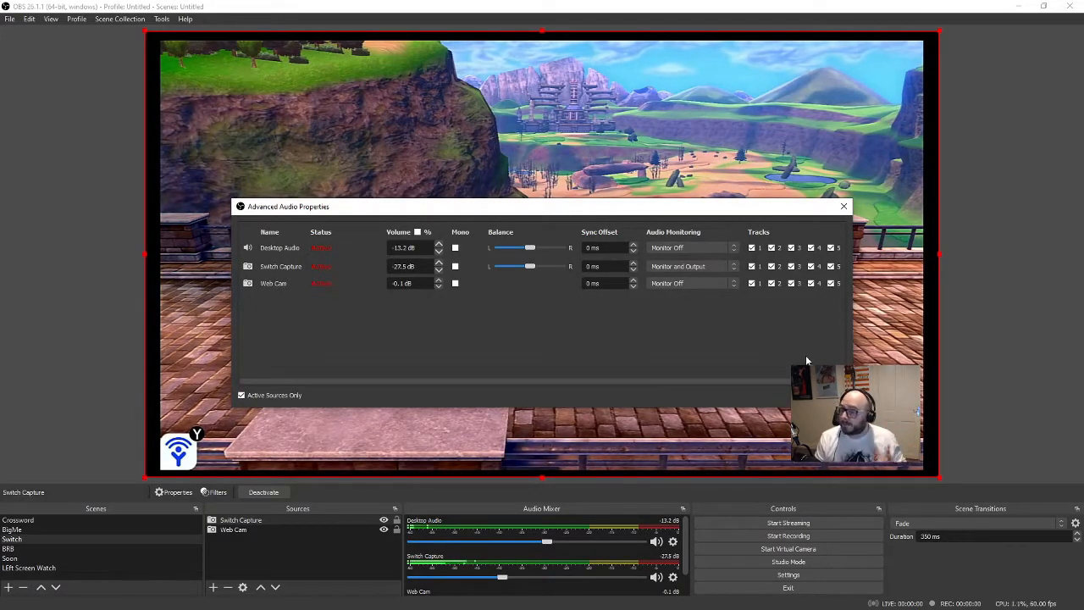
pyautogui.click(843, 207)
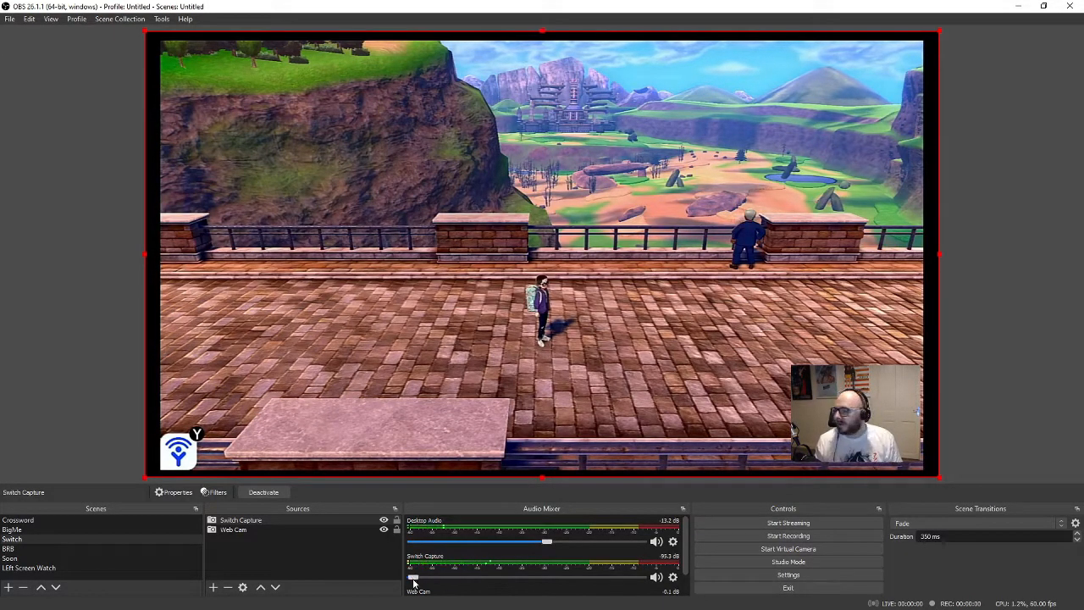
# Bring the Switch Capture volume to minimum, then nudge it slightly above
pyautogui.moveTo(413, 576); pyautogui.dragTo(422, 576)
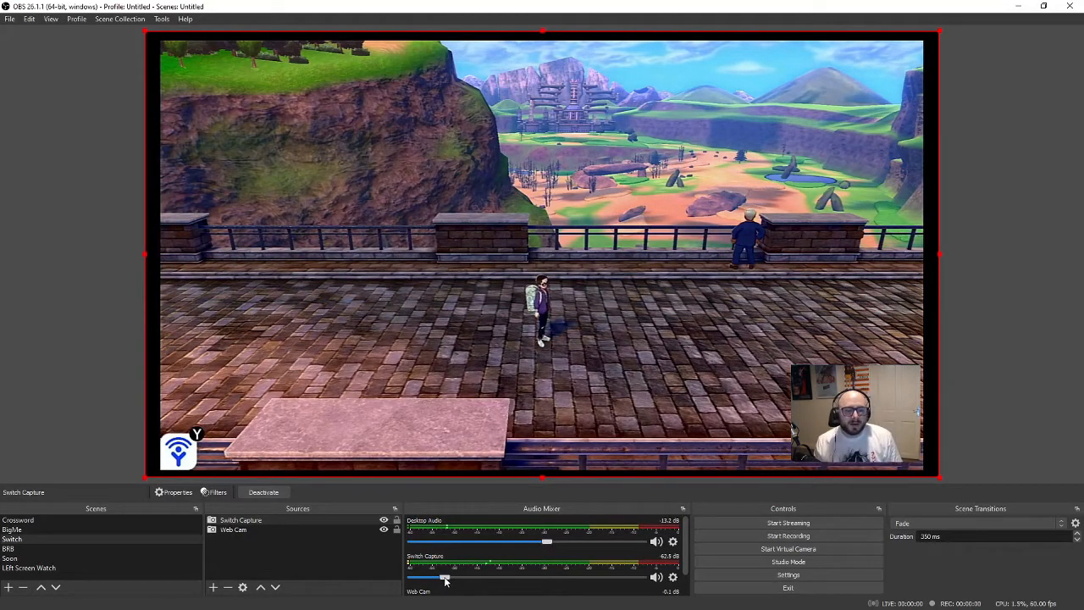
pyautogui.moveTo(444, 576); pyautogui.dragTo(461, 576)
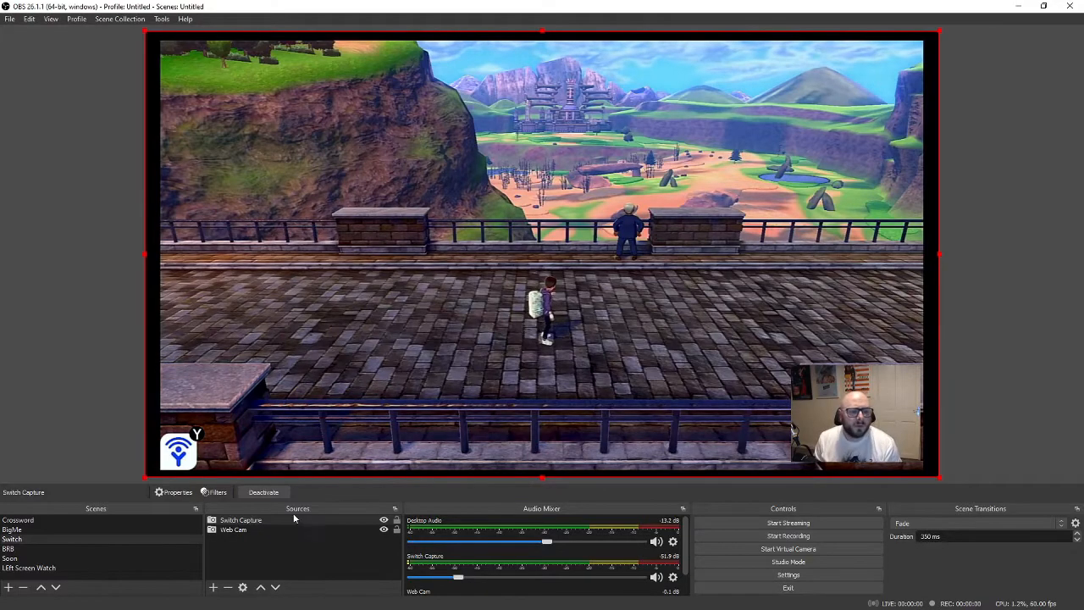
# Select the Switch Capture source and bring up its context menu of projector options
pyautogui.click(241, 520)
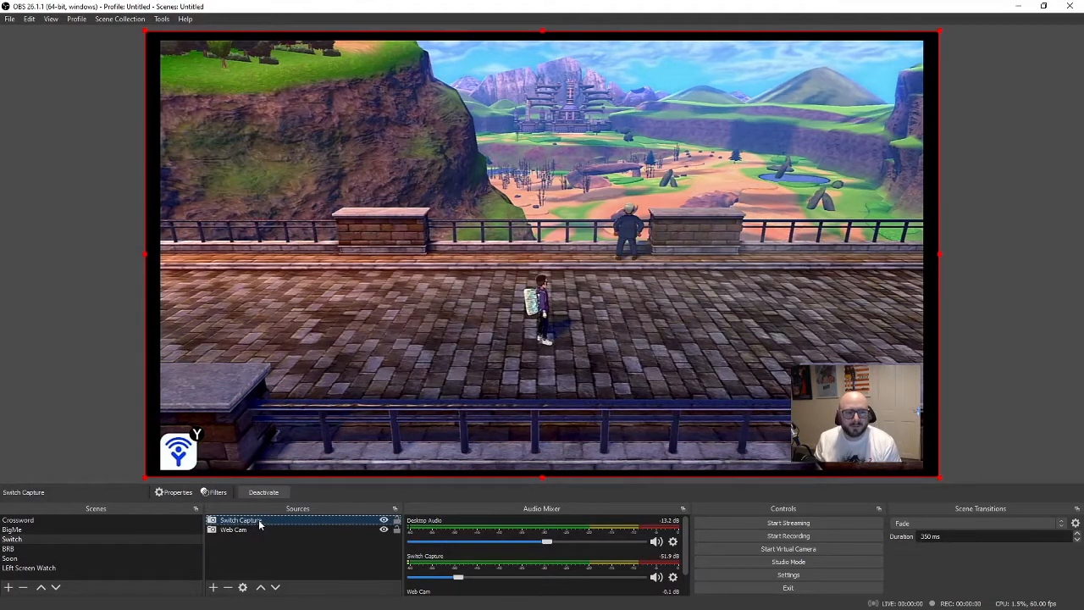
pyautogui.rightClick(241, 520)
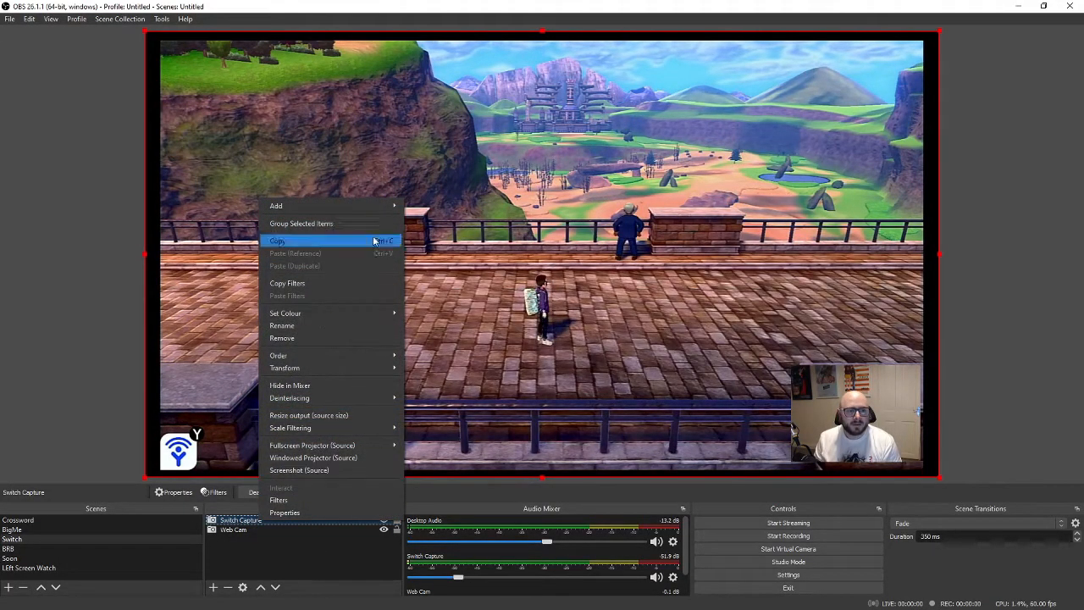
pyautogui.moveTo(298, 471)
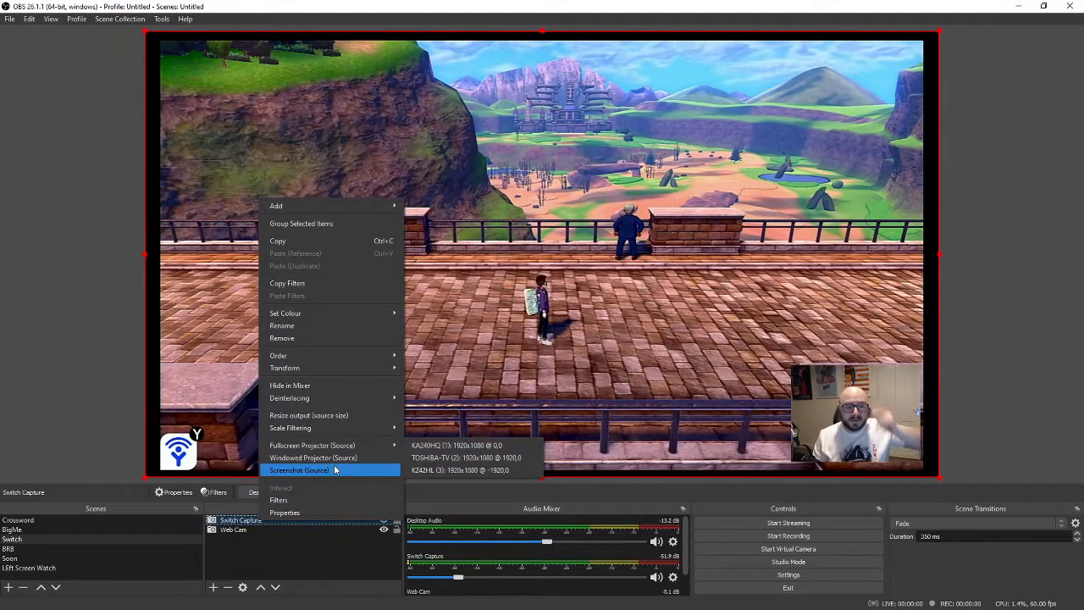
pyautogui.moveTo(312, 444)
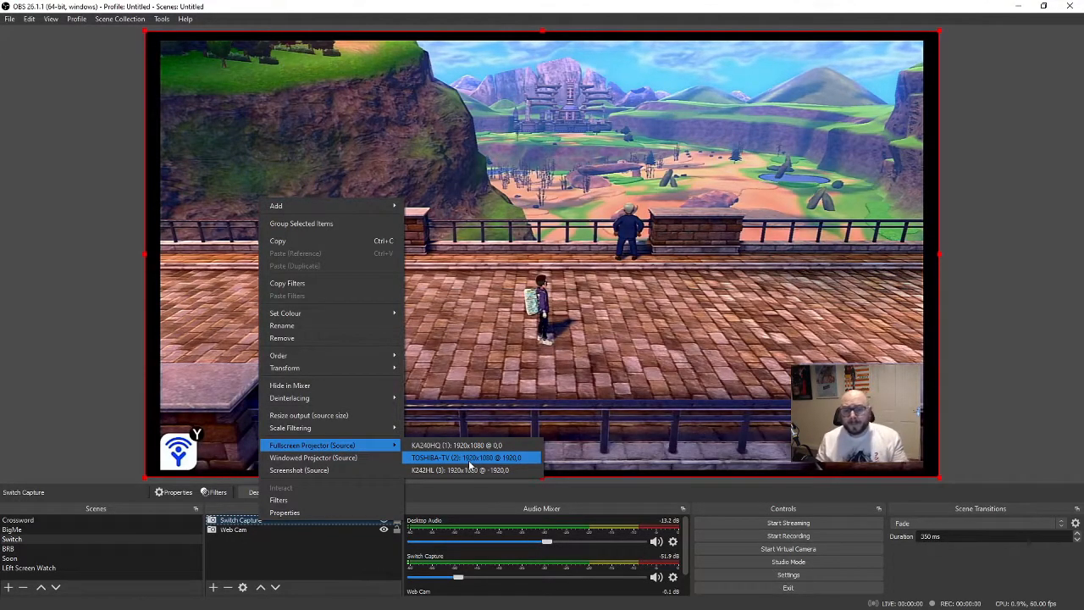
pyautogui.moveTo(313, 457)
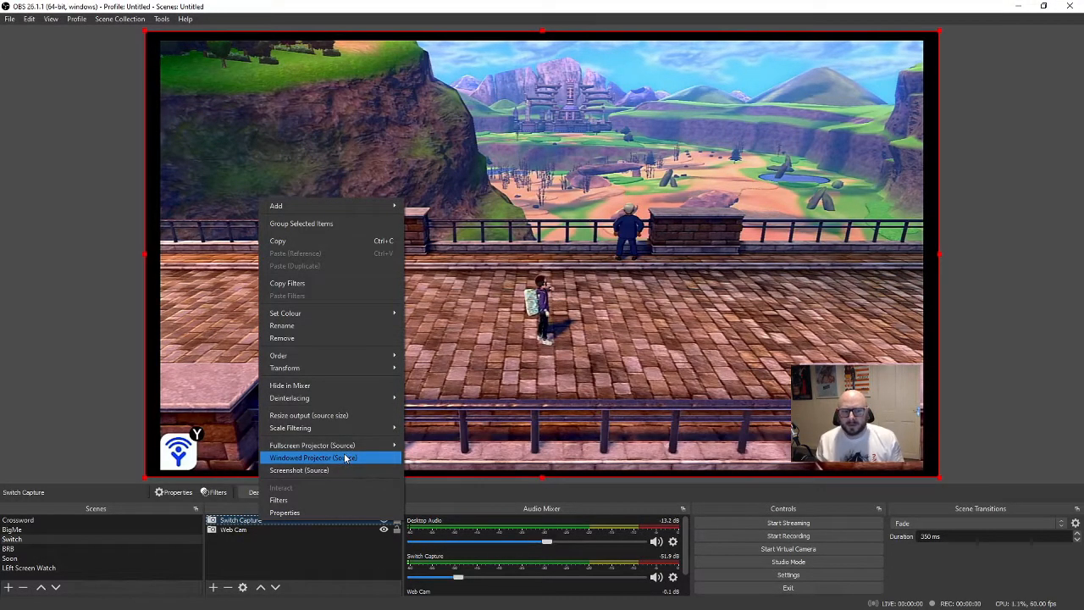
# Launch a Windowed Projector of Switch Capture and maximize it on the second monitor
pyautogui.click(313, 458)
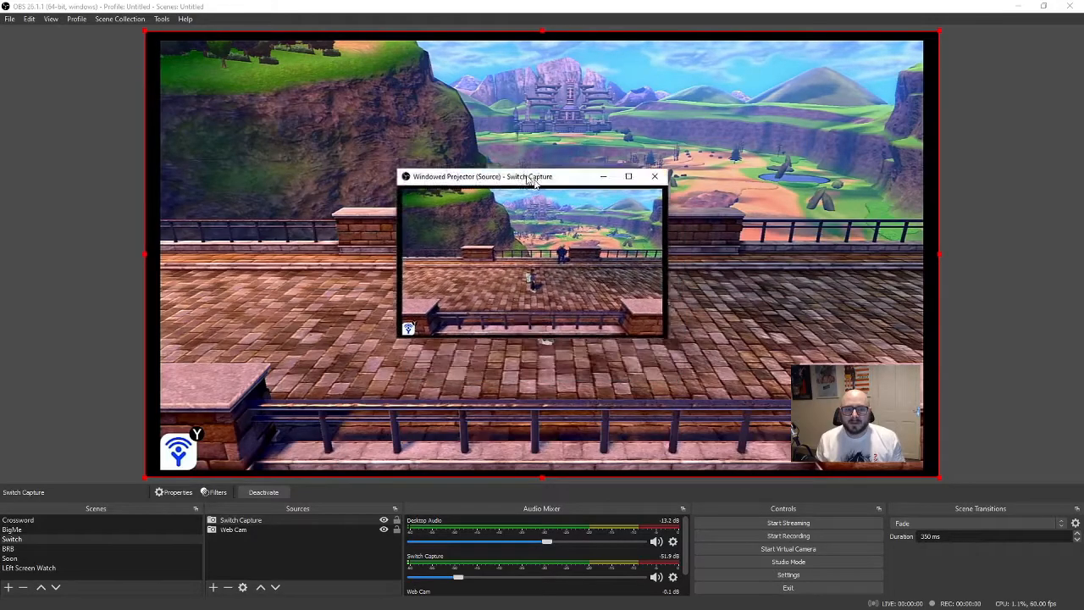
pyautogui.moveTo(532, 176); pyautogui.dragTo(285, 156)
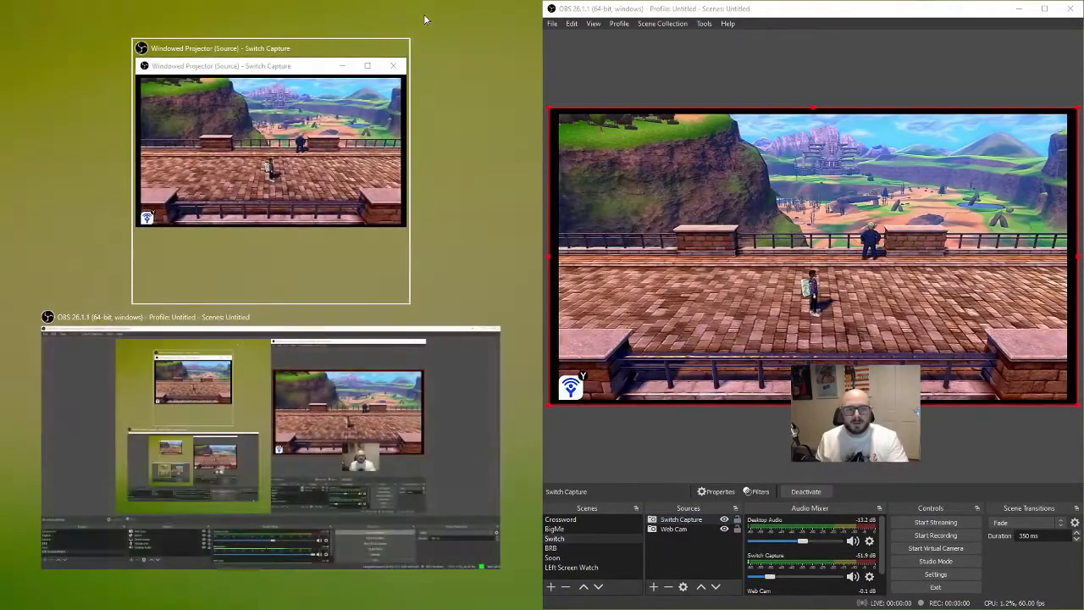
pyautogui.click(368, 64)
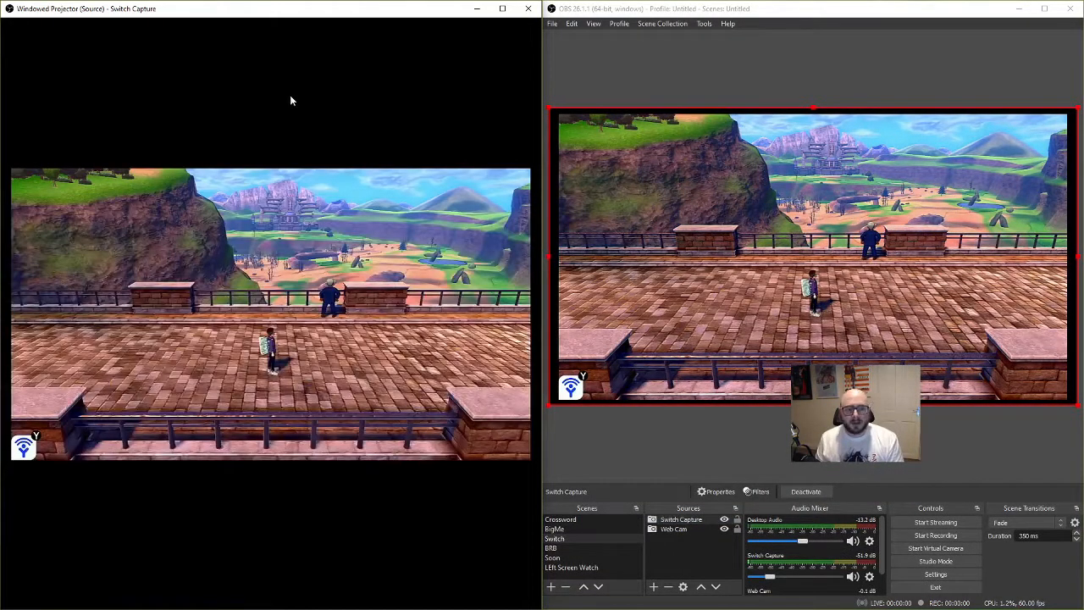